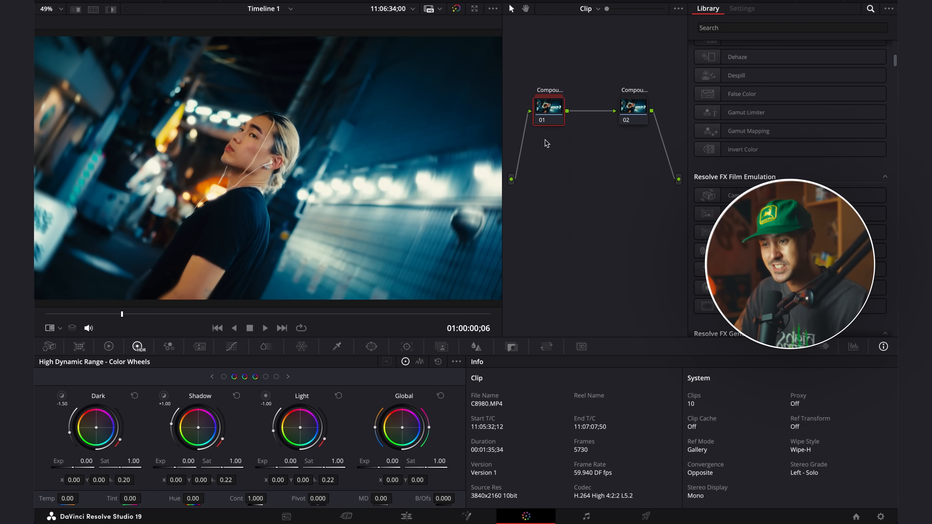
mouse_move(626, 182)
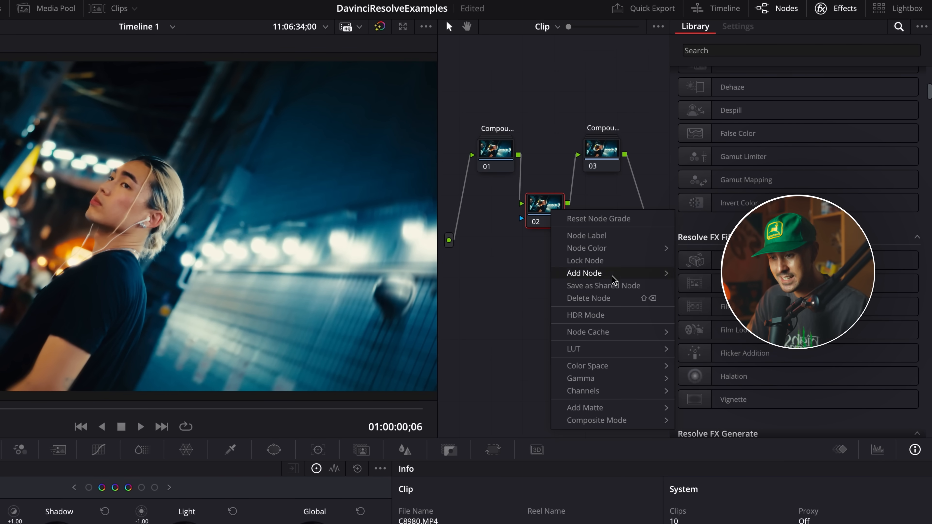
Inspect node 02's channel setting and bring up its context menu for the colour-space change
click(543, 211)
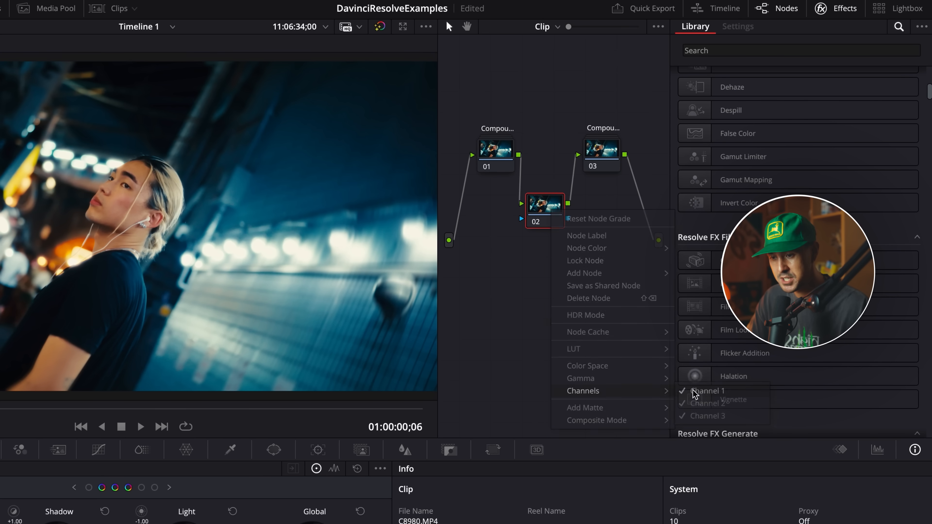
right_click(544, 205)
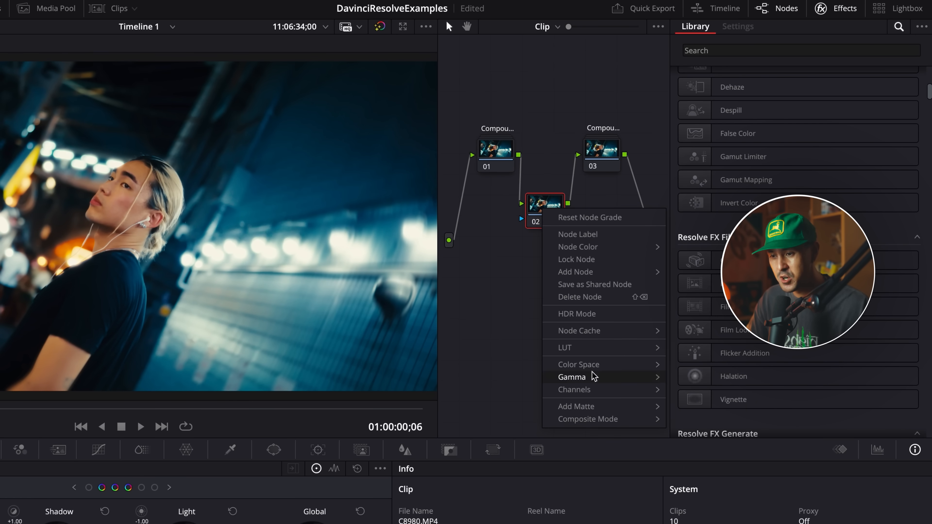
mouse_move(707, 402)
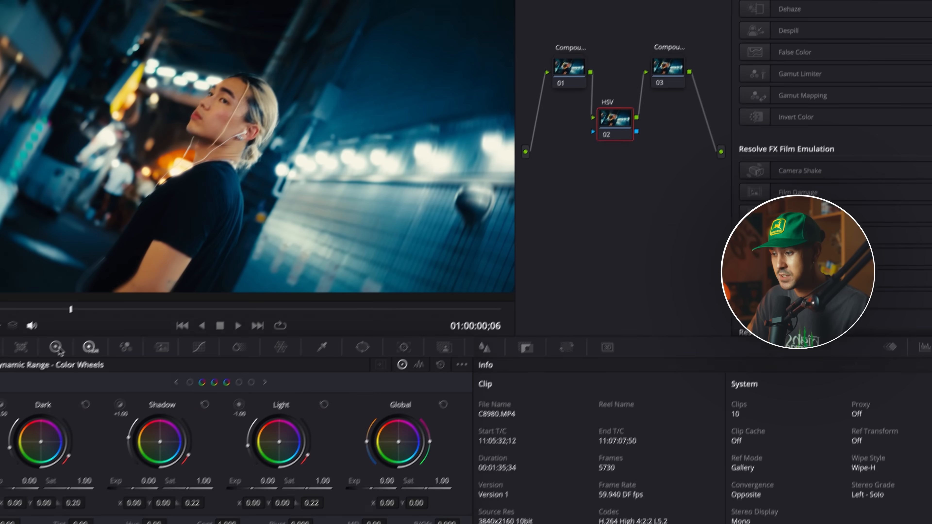
Bring up the Primaries colour wheels for the gain adjustment and select node 01
click(101, 286)
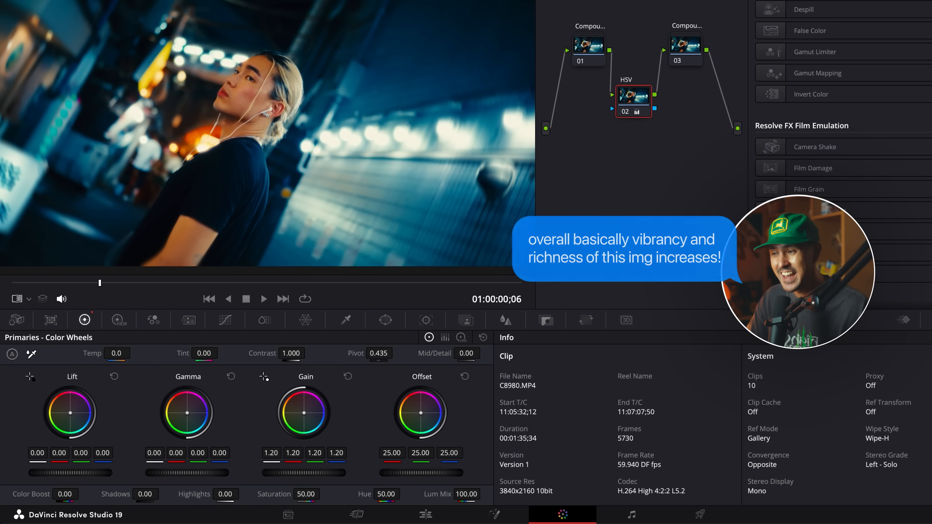
click(588, 49)
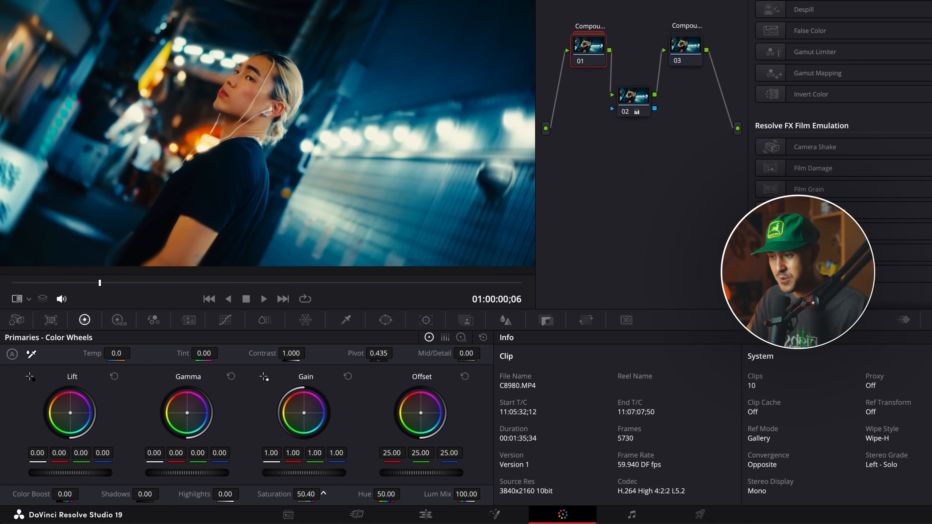
drag(306, 494, 324, 494)
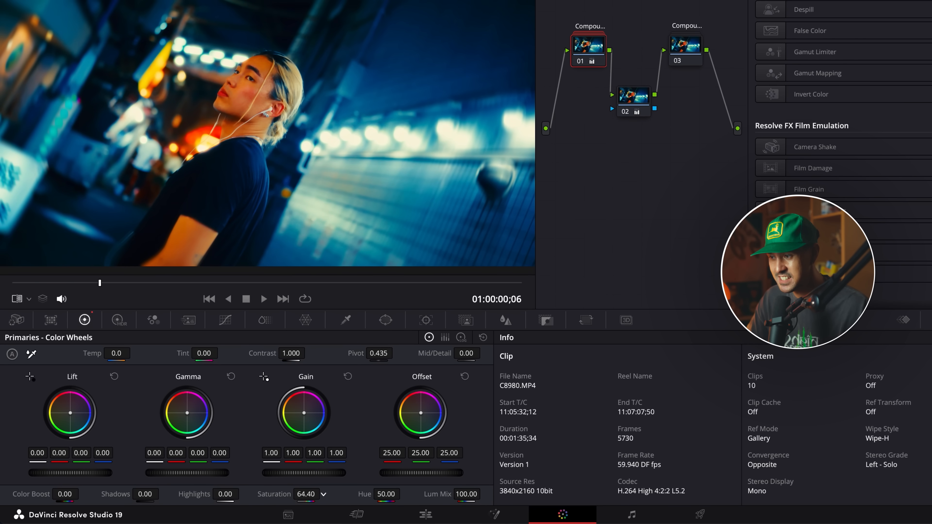
drag(305, 494, 305, 500)
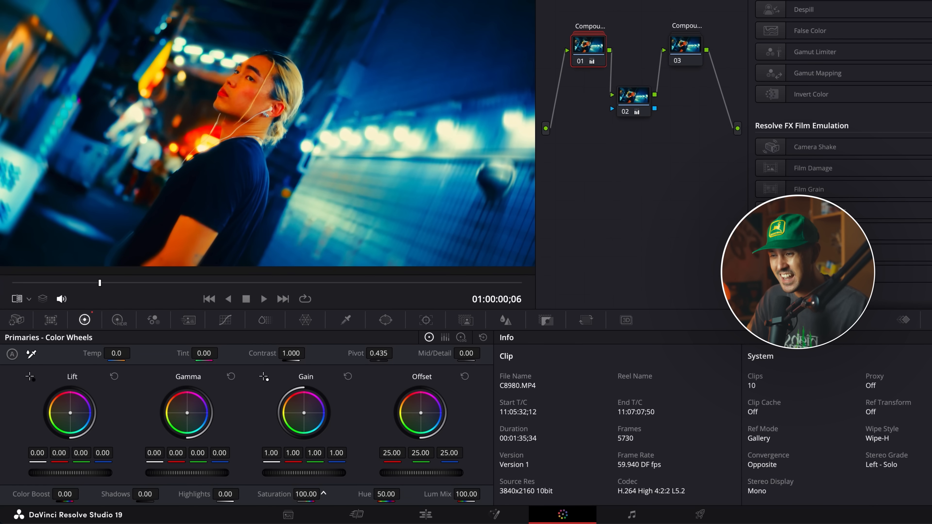
drag(307, 494, 292, 494)
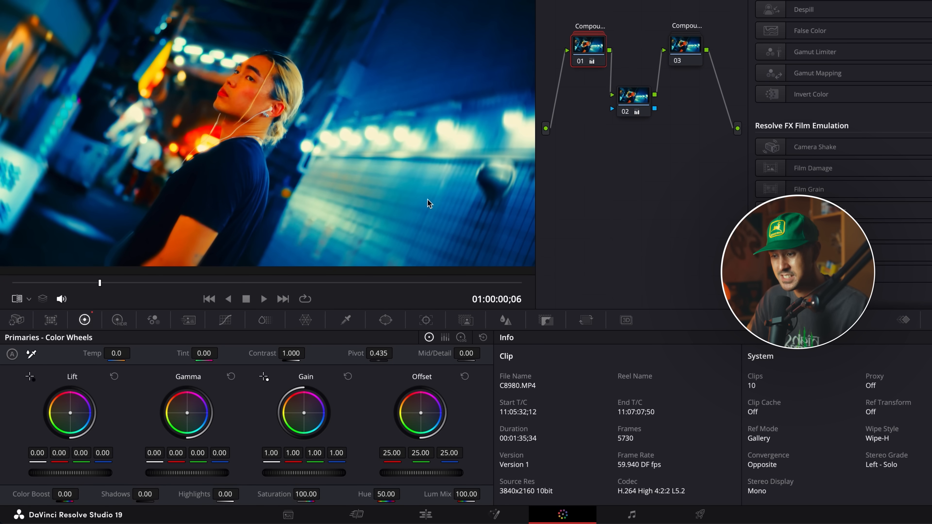
click(633, 95)
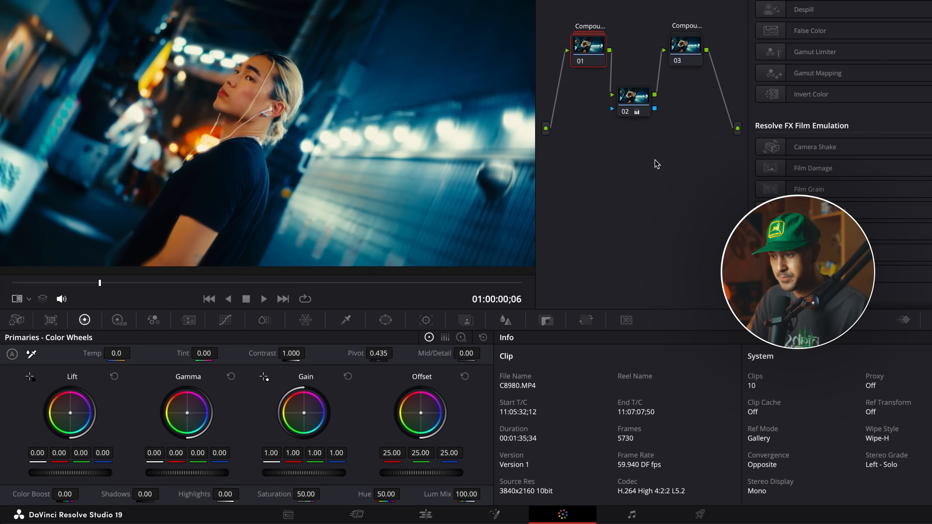